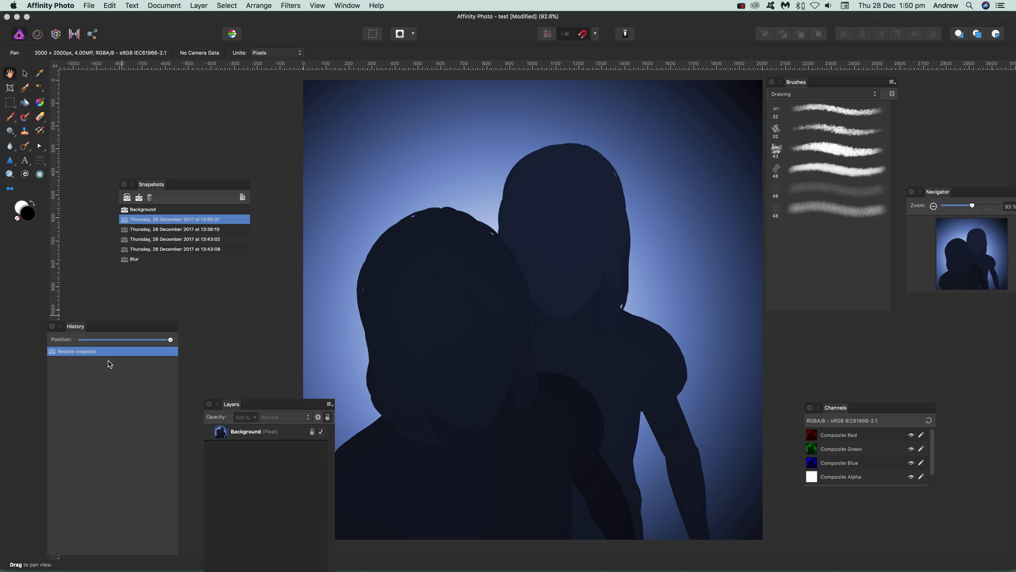
mouse_move(108, 367)
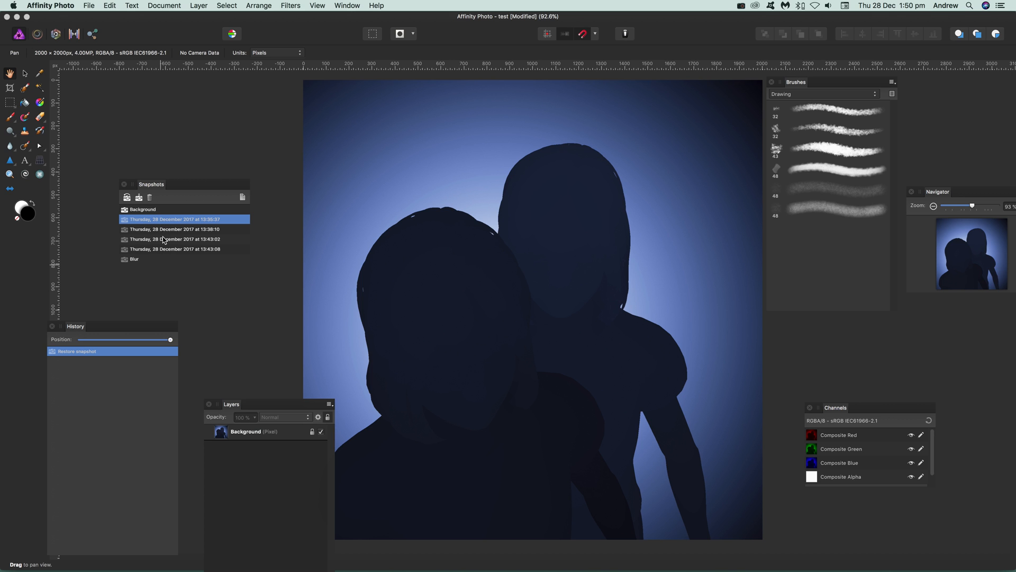
mouse_move(167, 243)
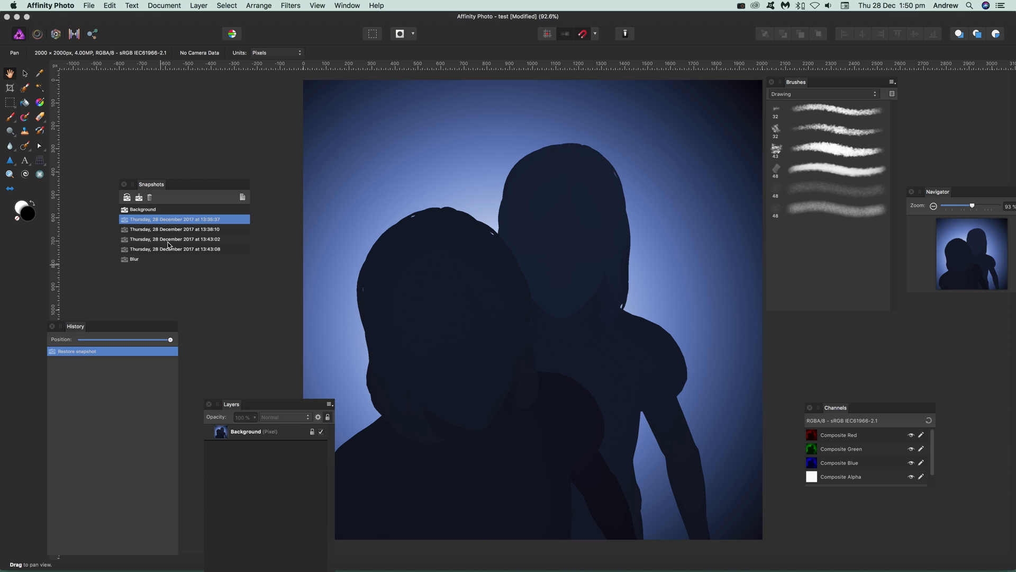
mouse_move(158, 184)
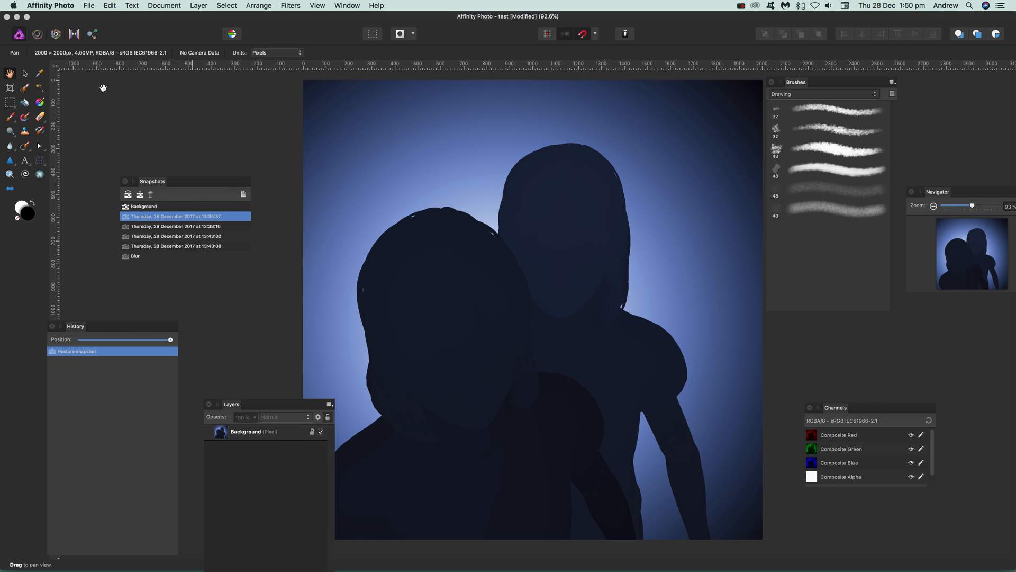
mouse_move(153, 155)
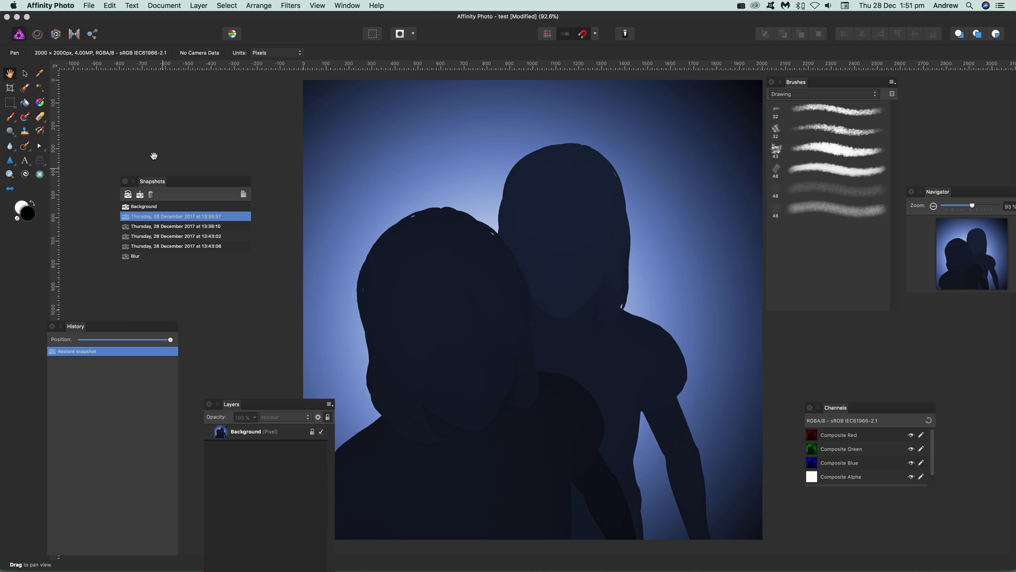
Browse the View, Layer and Document menus to preview the snapshot commands
left_click(317, 5)
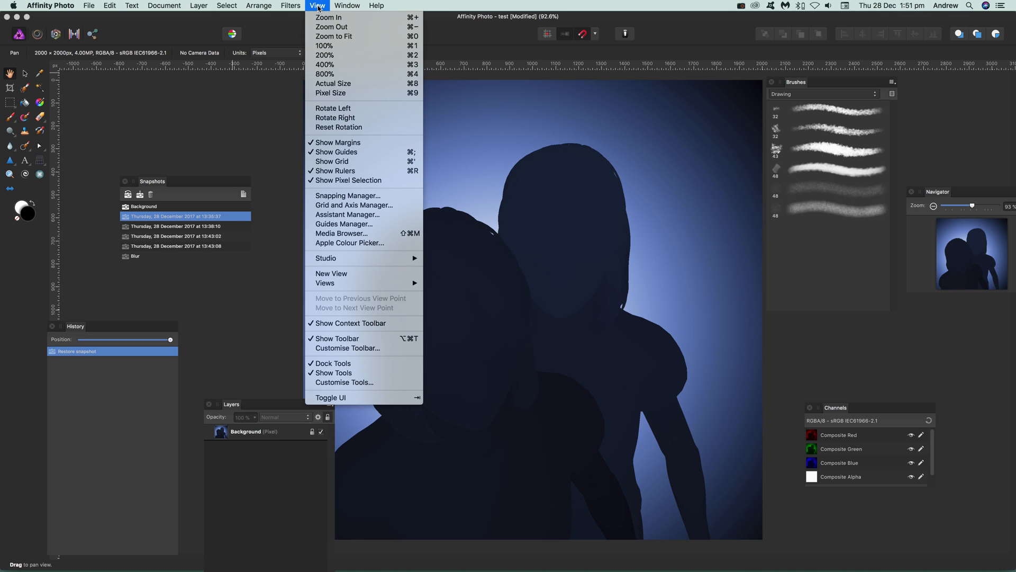
mouse_move(350, 258)
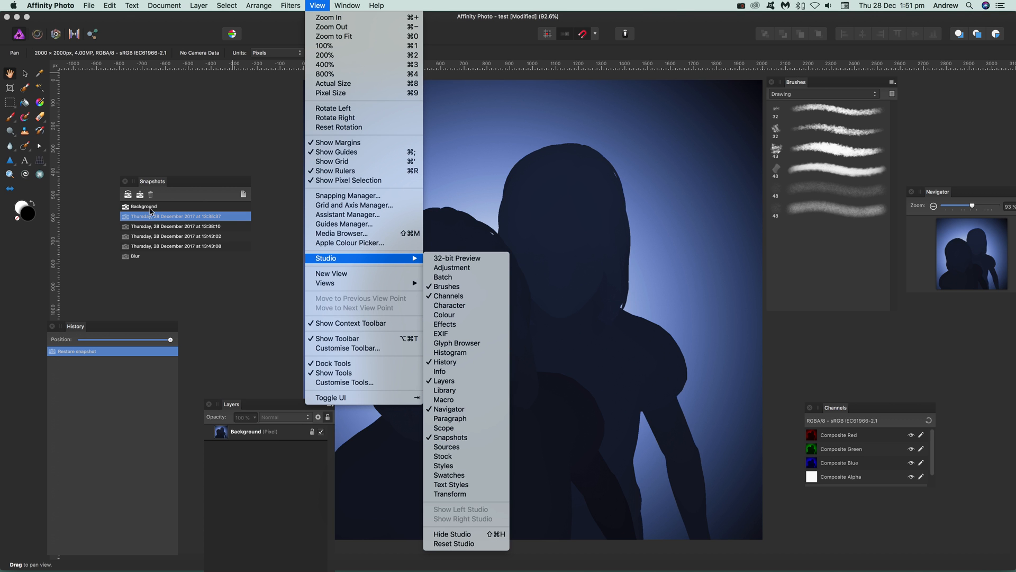
left_click(199, 5)
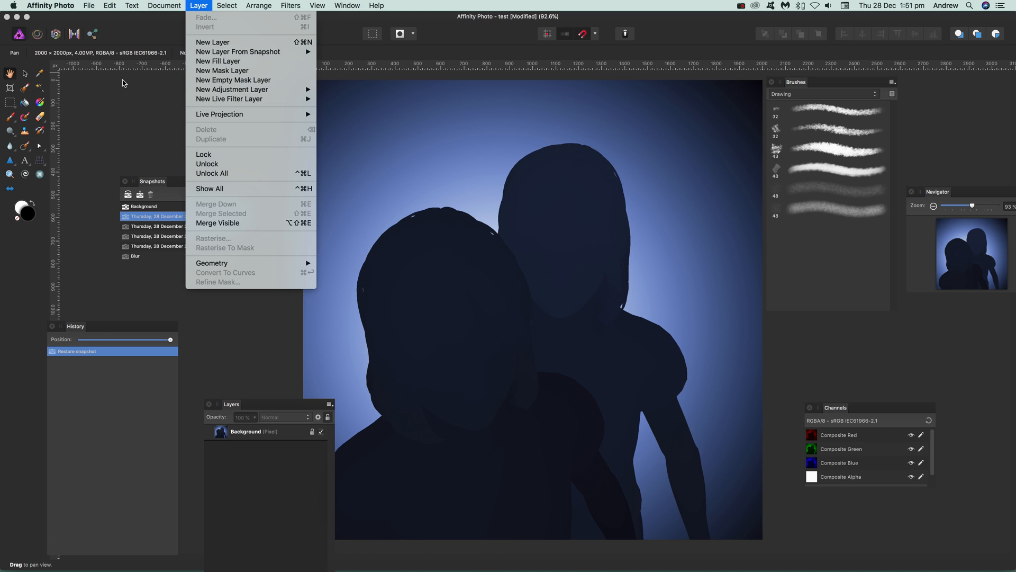
left_click(164, 5)
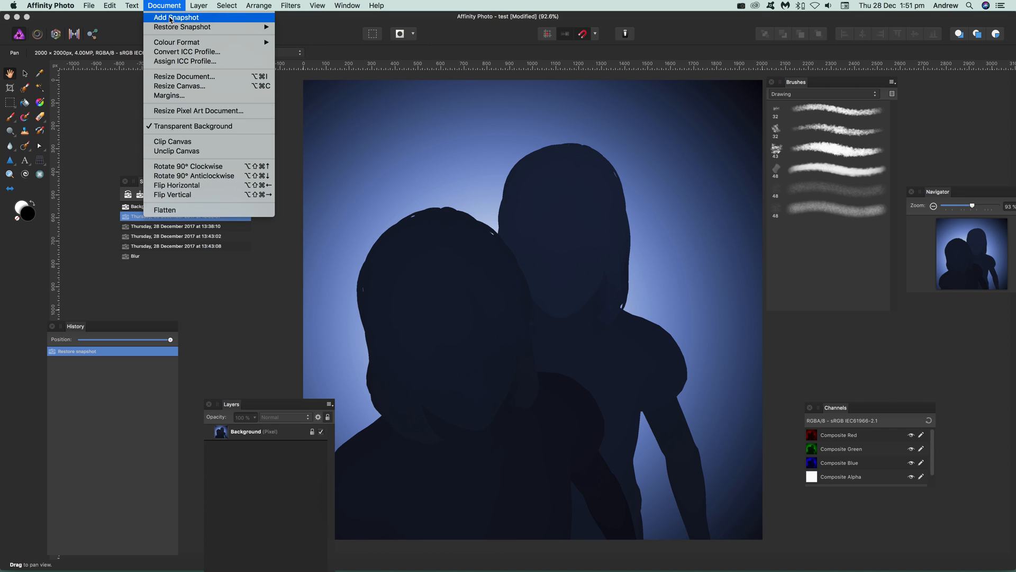
mouse_move(182, 26)
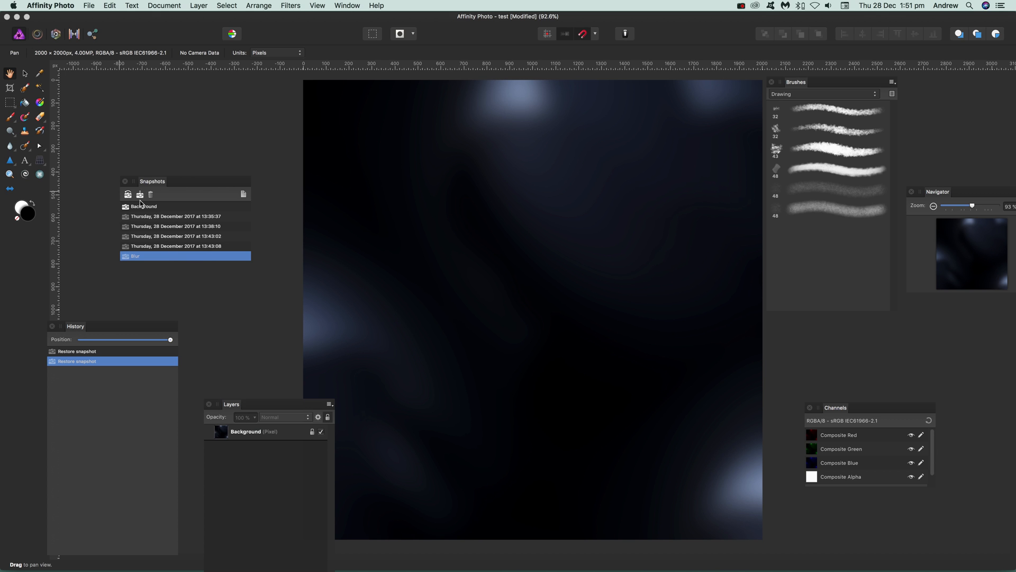
left_click(291, 6)
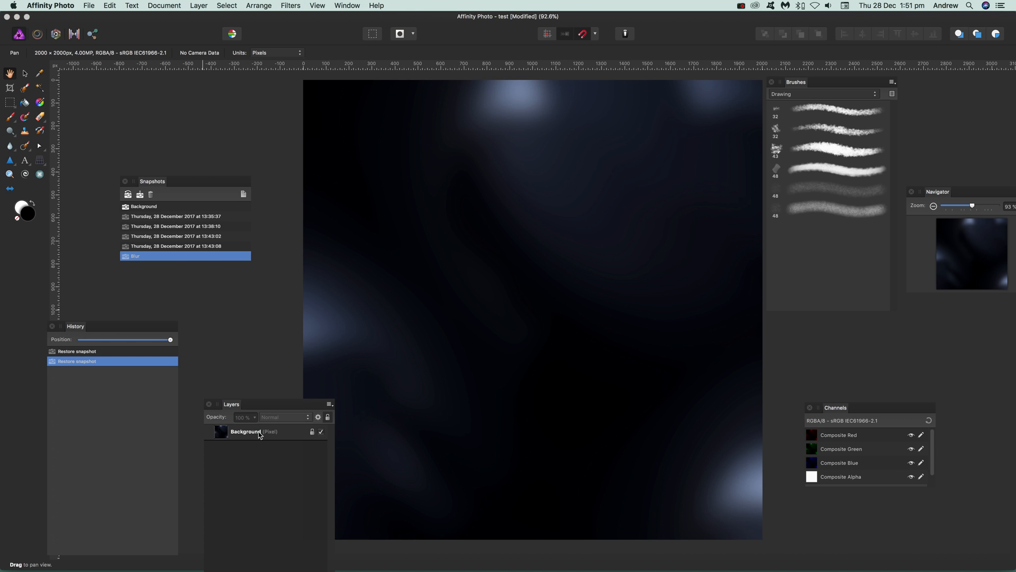
left_click(290, 5)
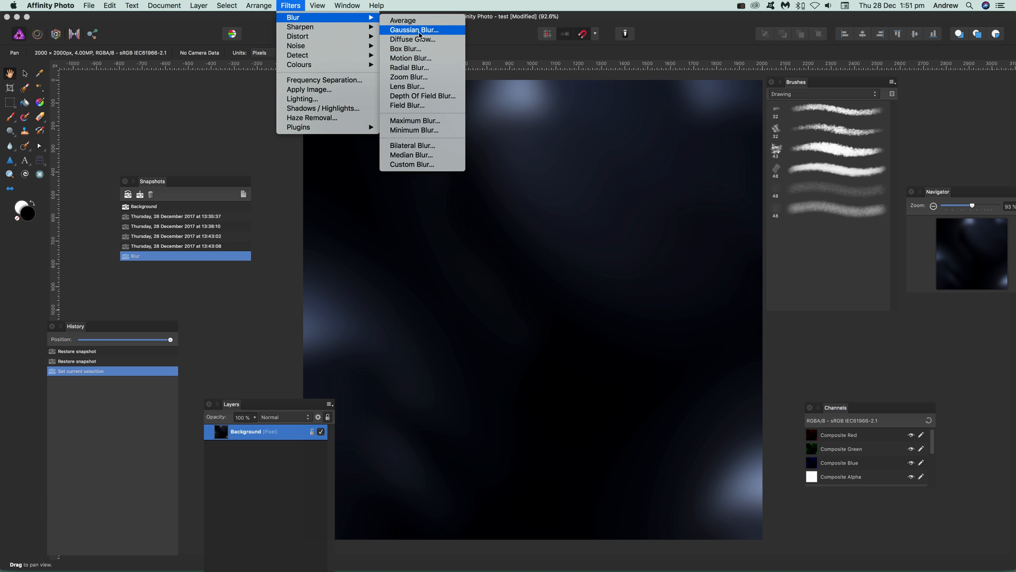
left_click(414, 30)
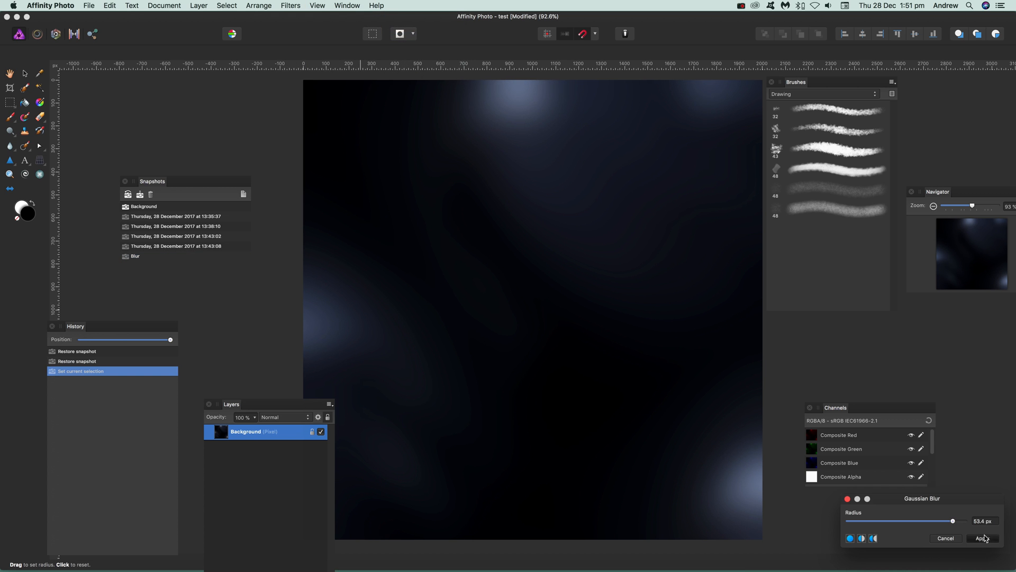
left_click(982, 538)
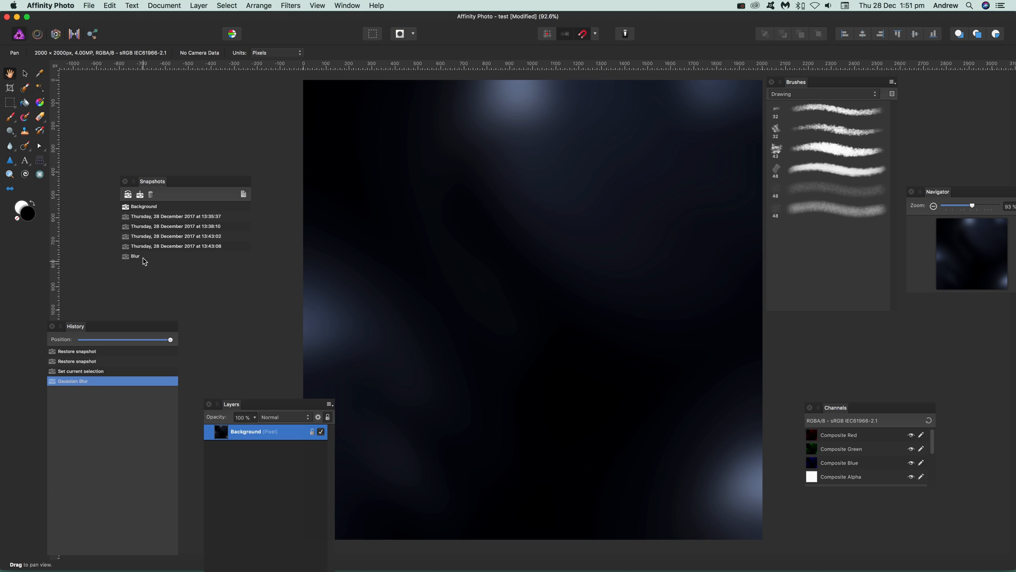
left_click(135, 256)
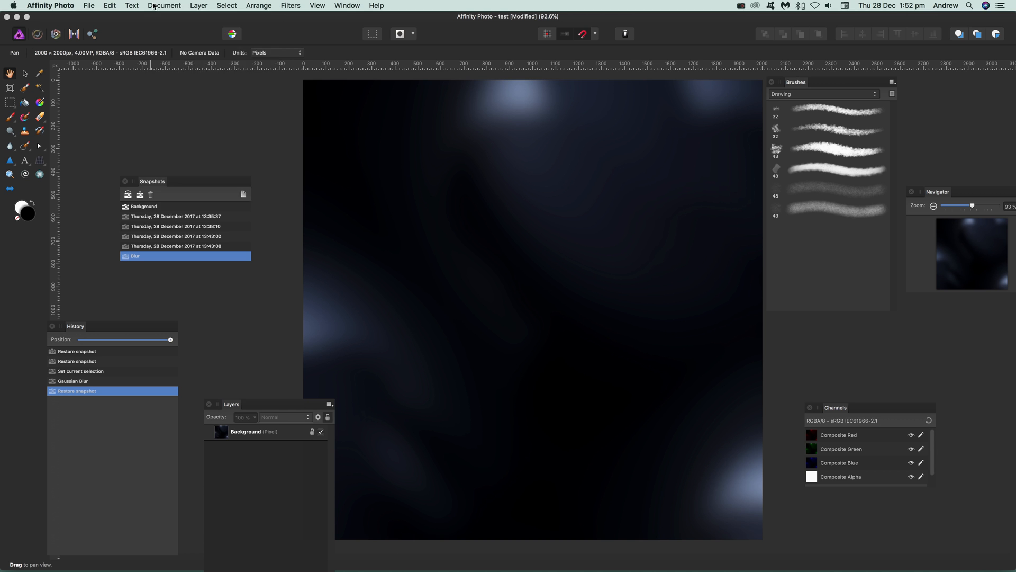
Restore a silhouette snapshot and select the 13:38:10 snapshot in the Snapshots panel
left_click(165, 5)
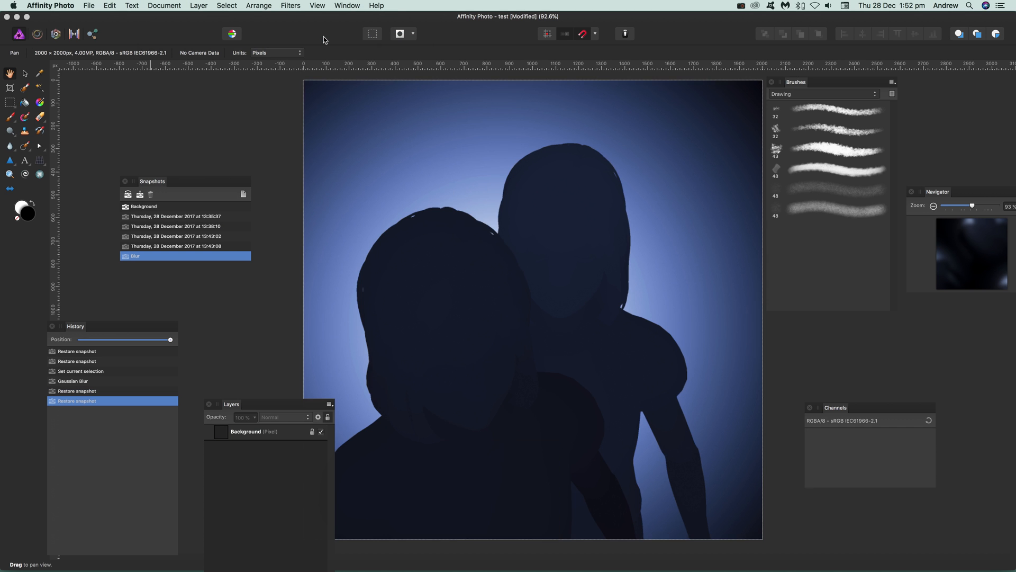
left_click(175, 226)
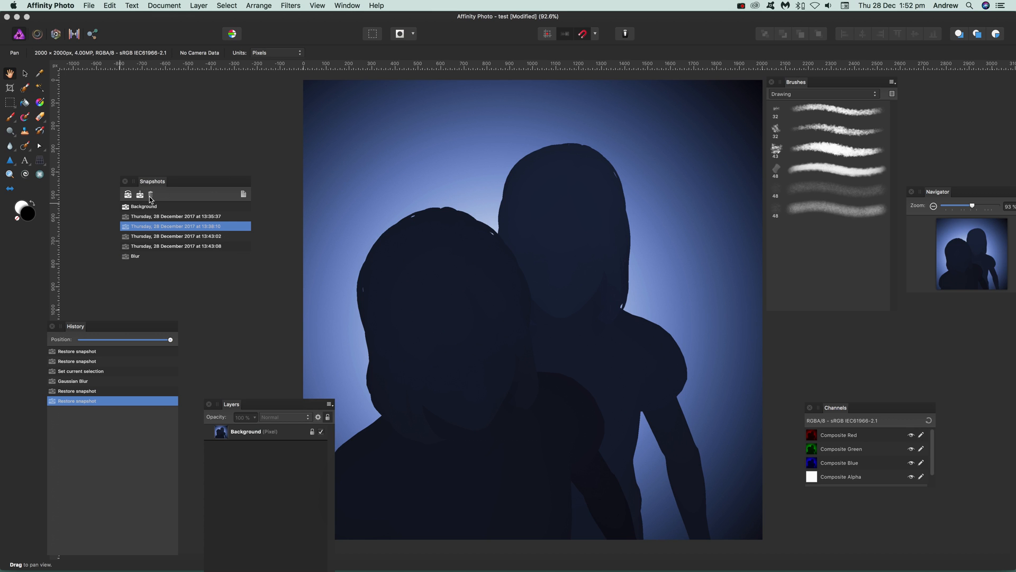
mouse_move(149, 194)
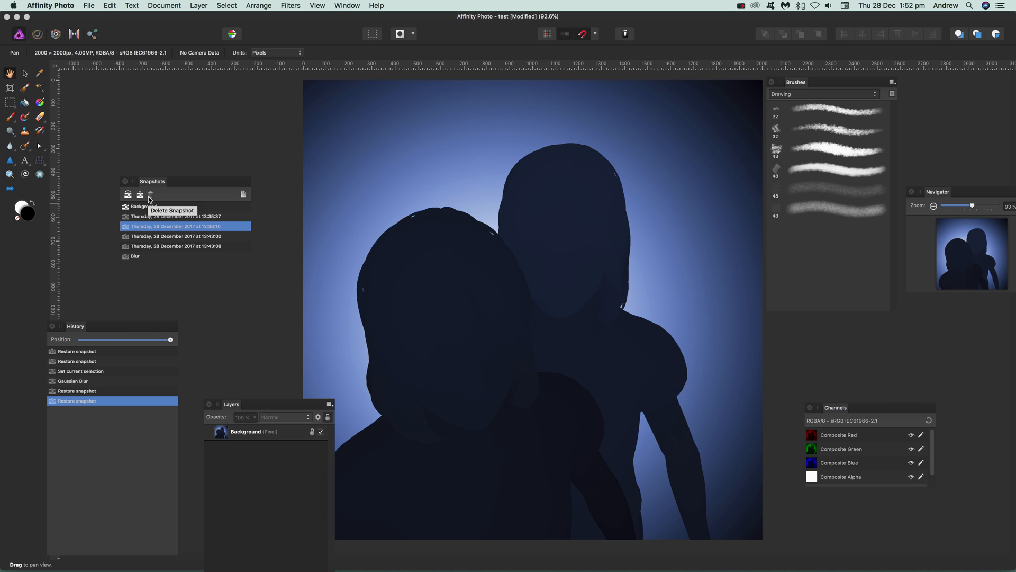
mouse_move(68, 154)
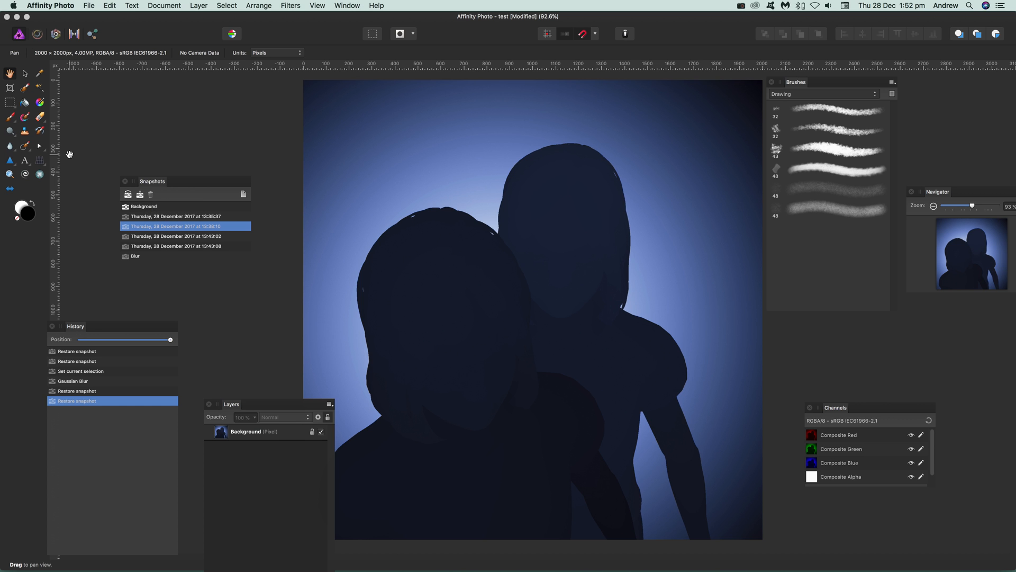
mouse_move(152, 198)
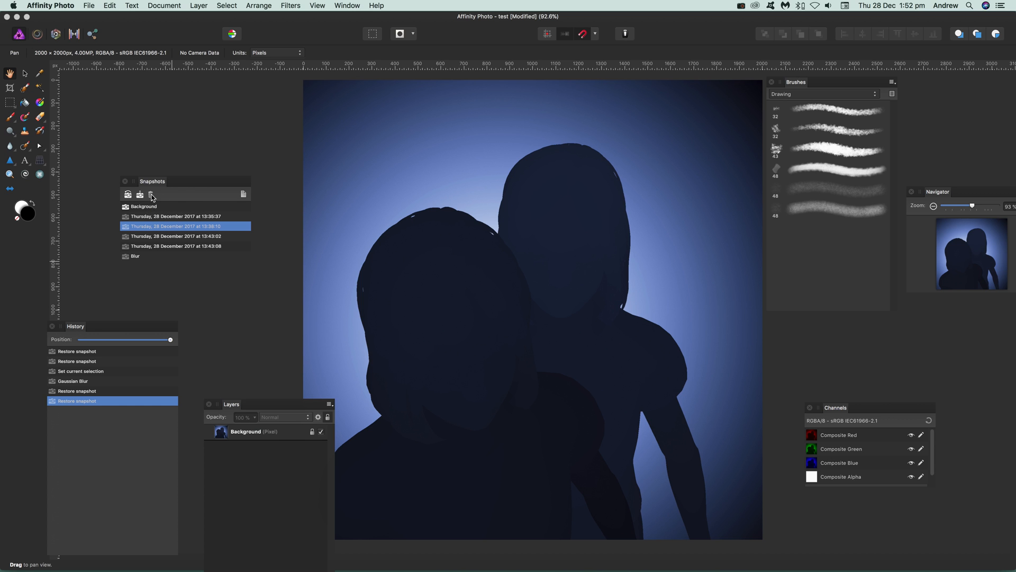
mouse_move(128, 195)
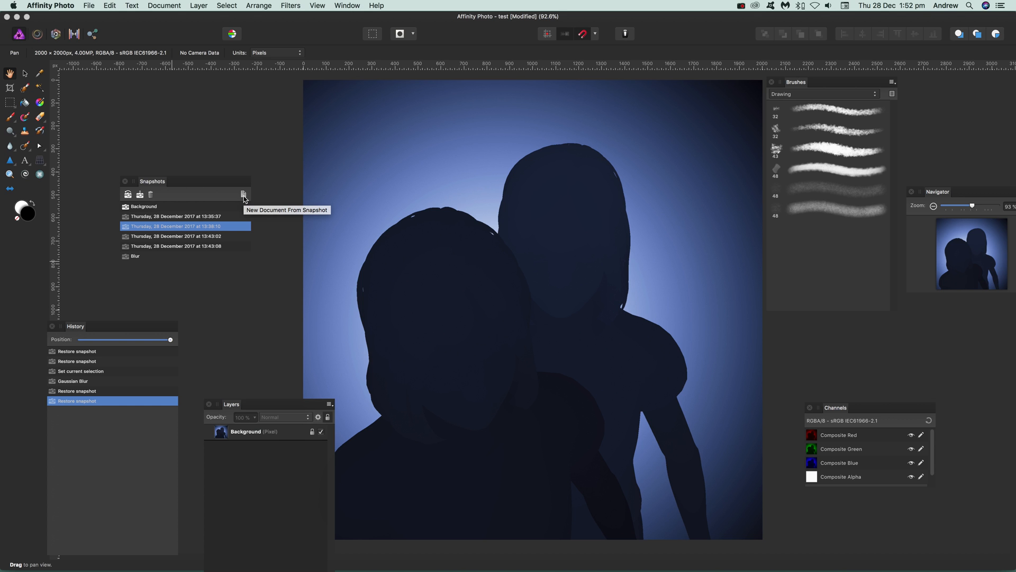
mouse_move(237, 200)
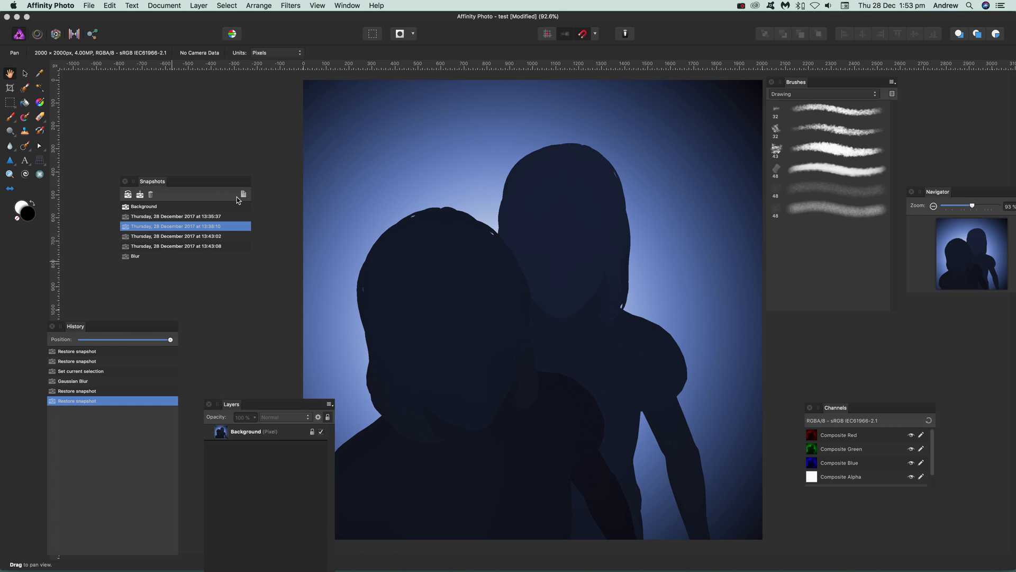
mouse_move(159, 199)
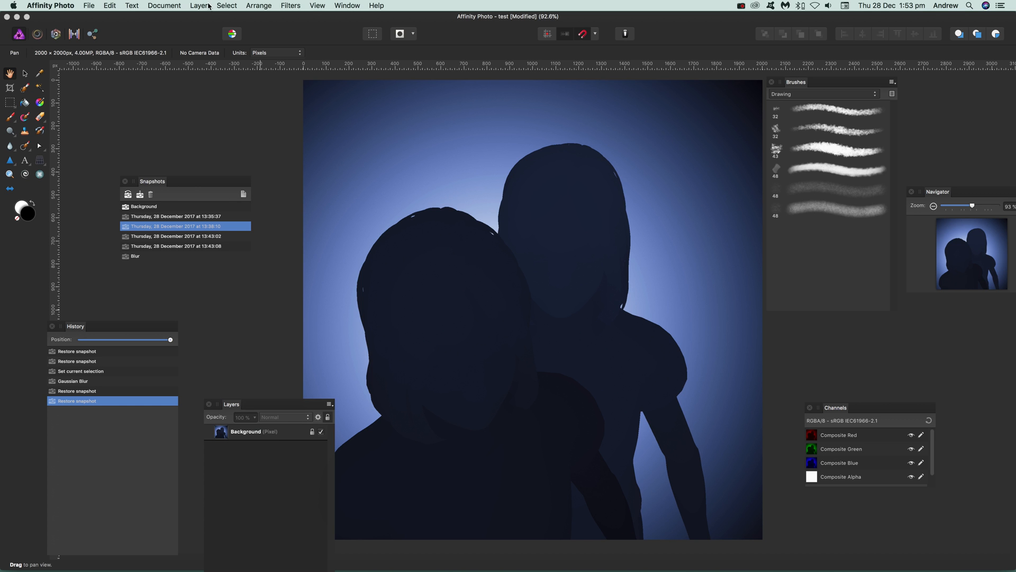
Add a pixel layer from the Thursday 28 December 2017 13:35:37 snapshot
left_click(199, 6)
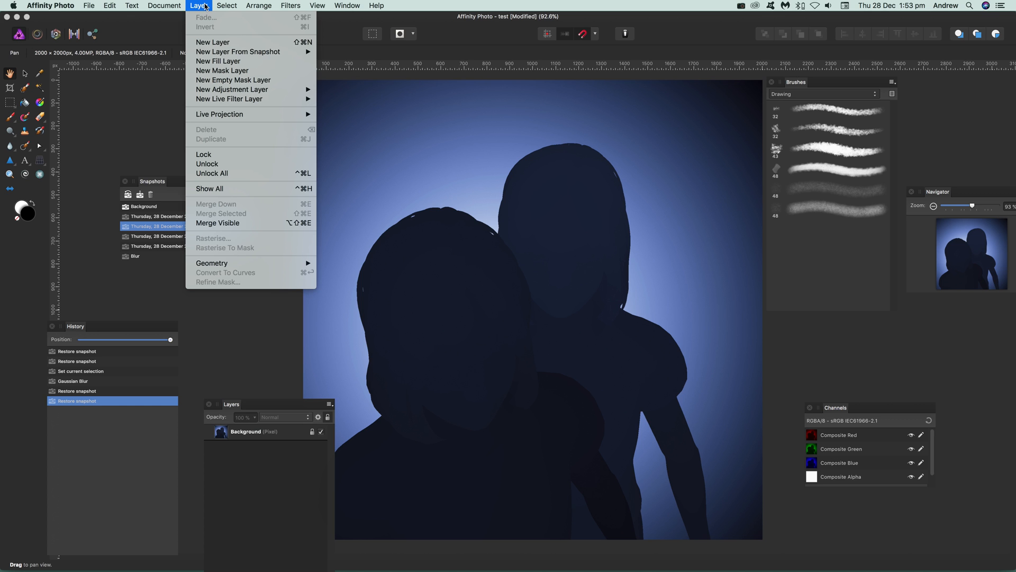
mouse_move(237, 51)
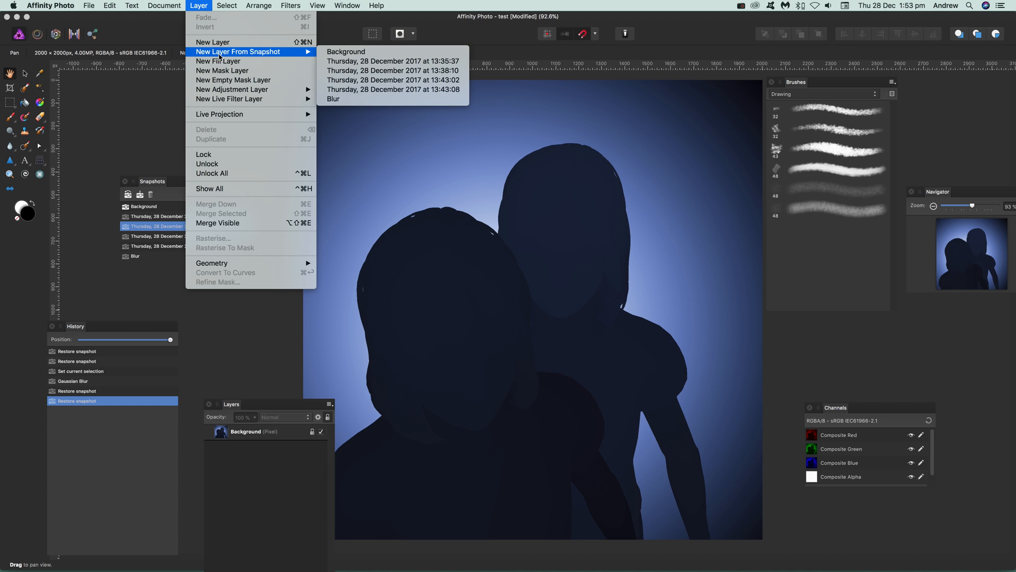
mouse_move(393, 90)
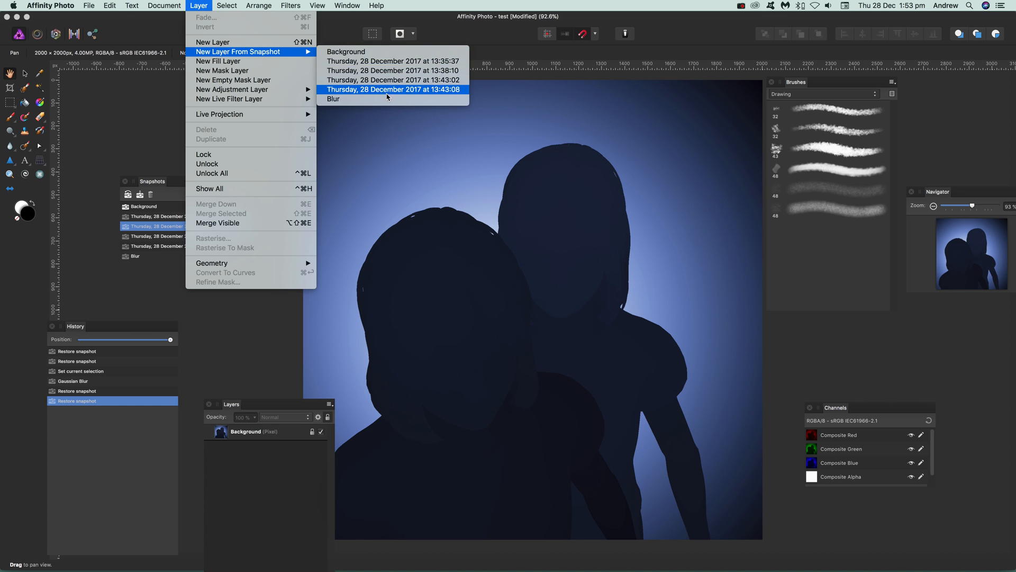
mouse_move(392, 61)
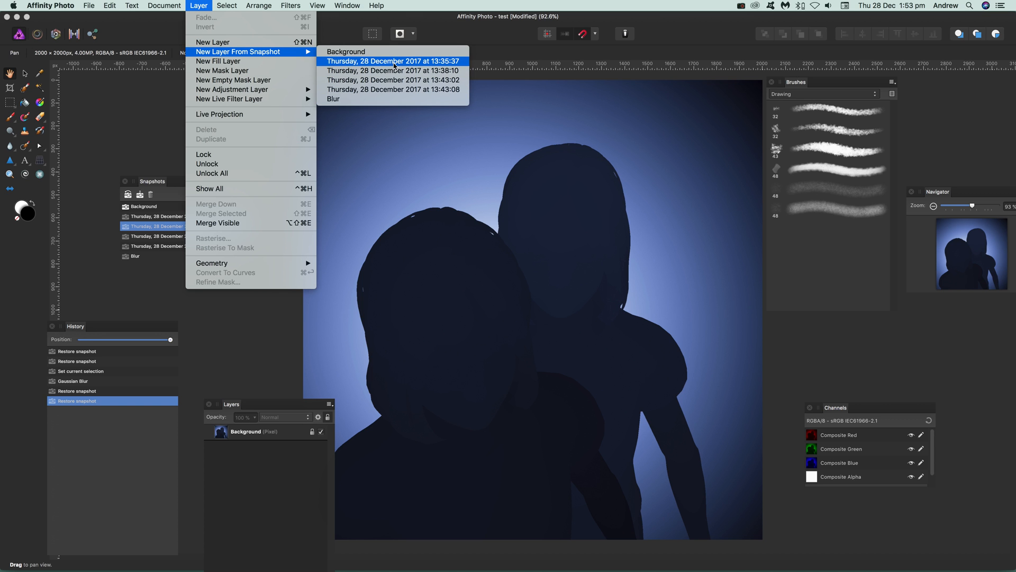
left_click(393, 70)
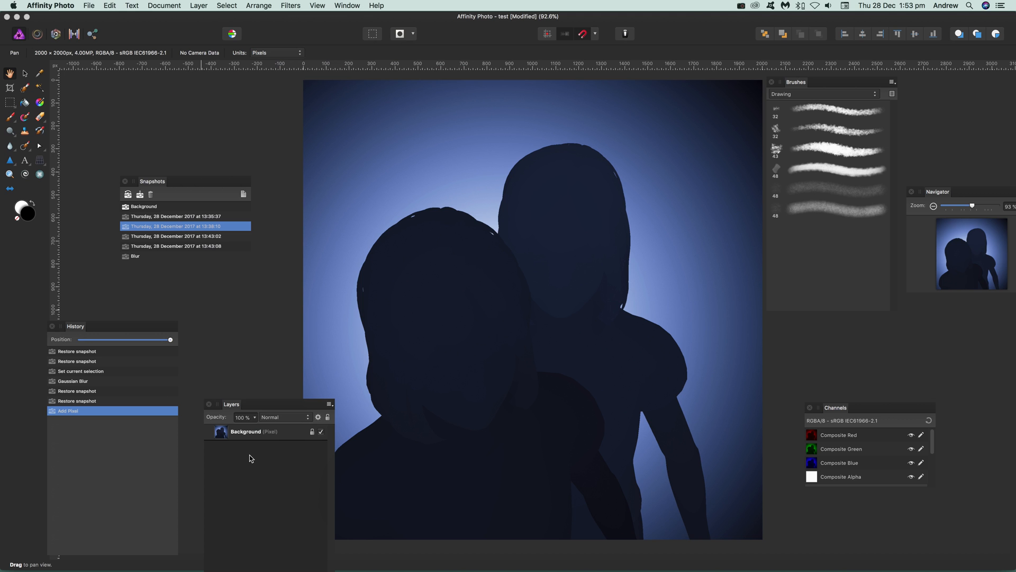
mouse_move(103, 440)
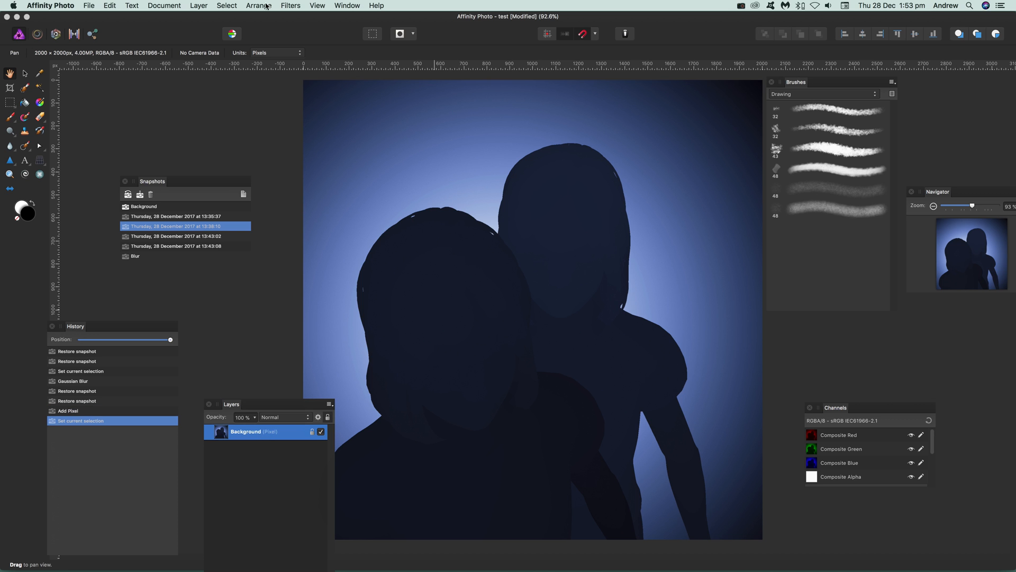
left_click(198, 5)
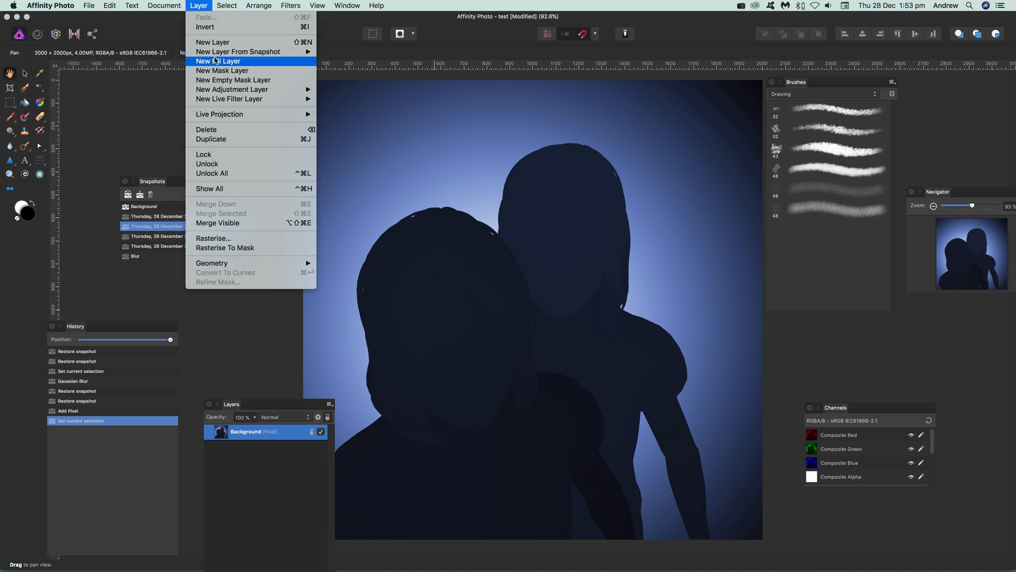
mouse_move(238, 51)
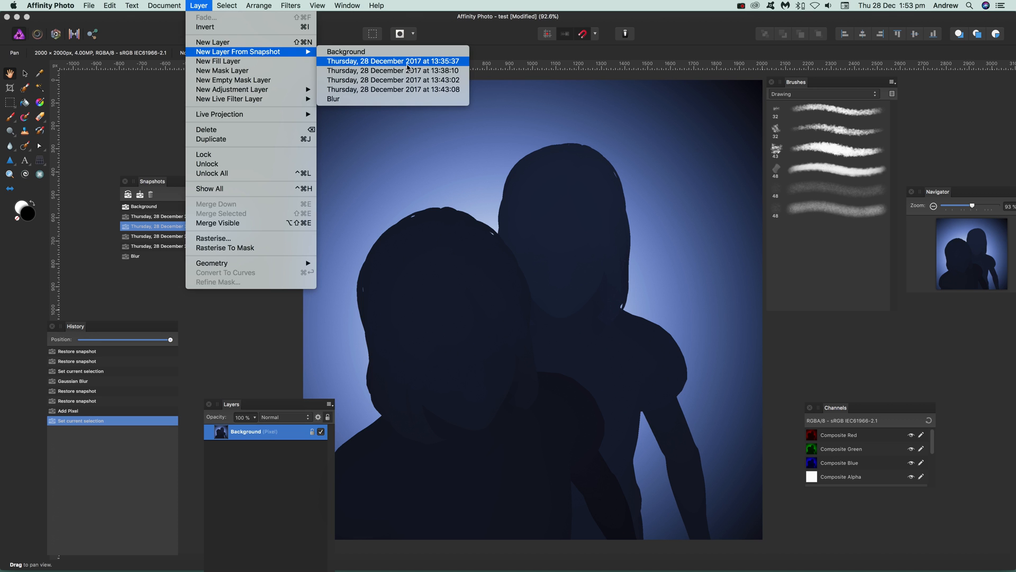
left_click(392, 70)
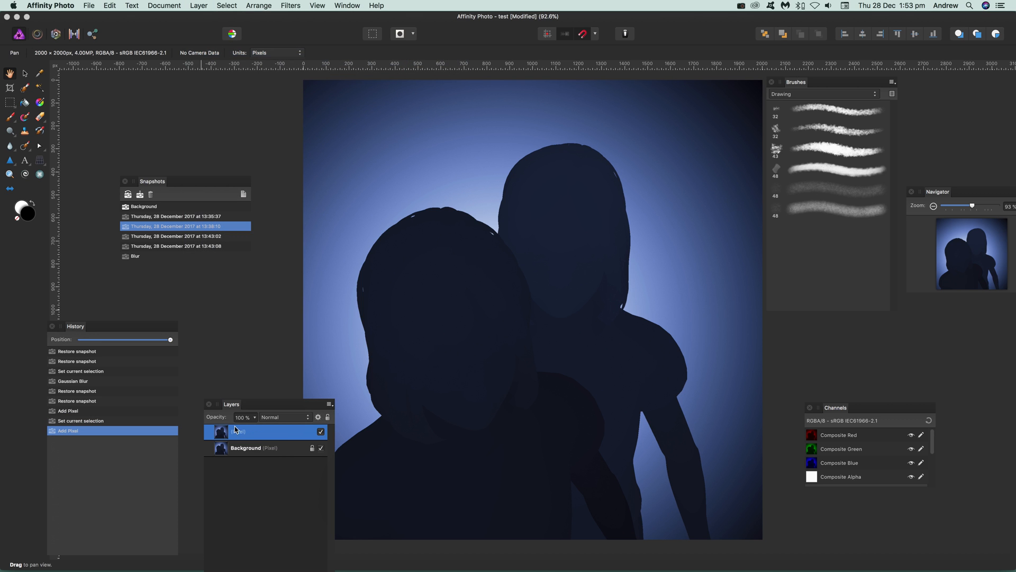
Switch selection between the Background and new snapshot layers in the Layers panel
left_click(245, 448)
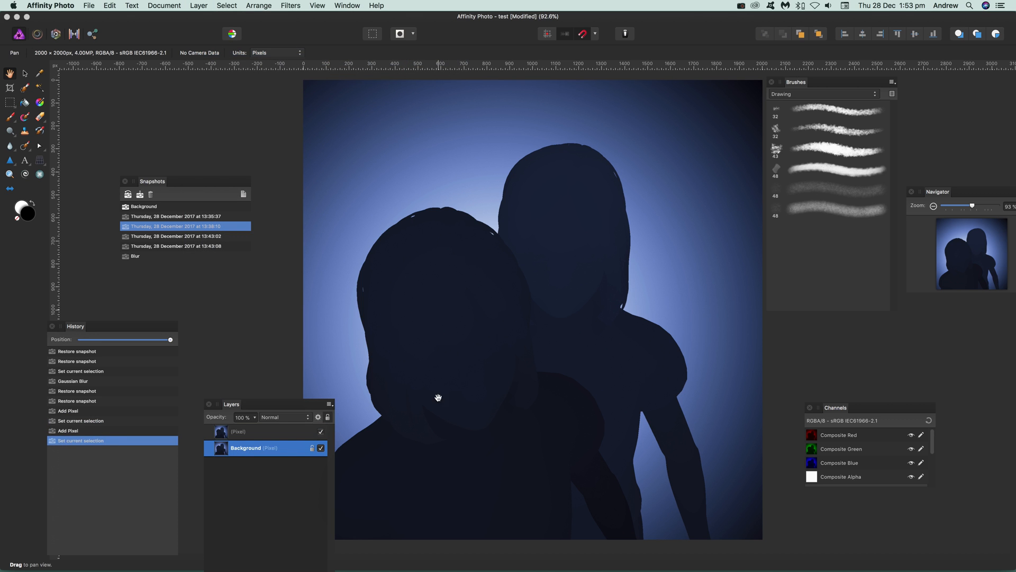
left_click(259, 430)
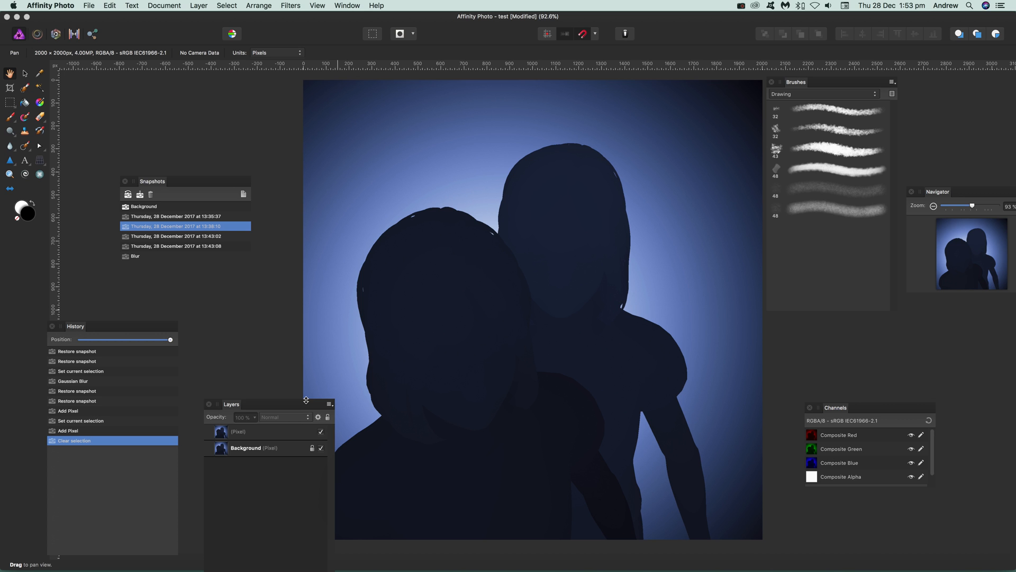
mouse_move(536, 288)
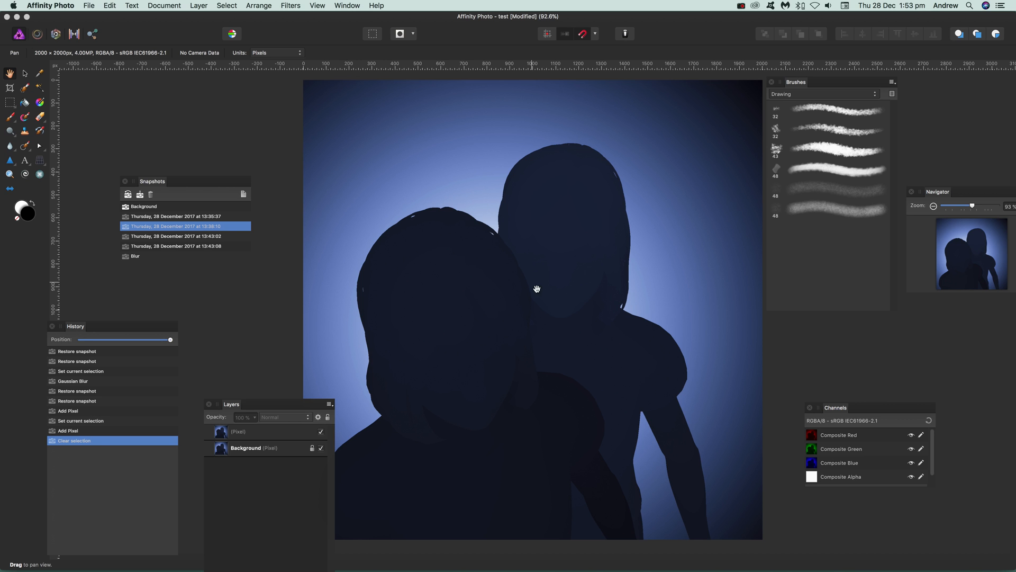
left_click(253, 447)
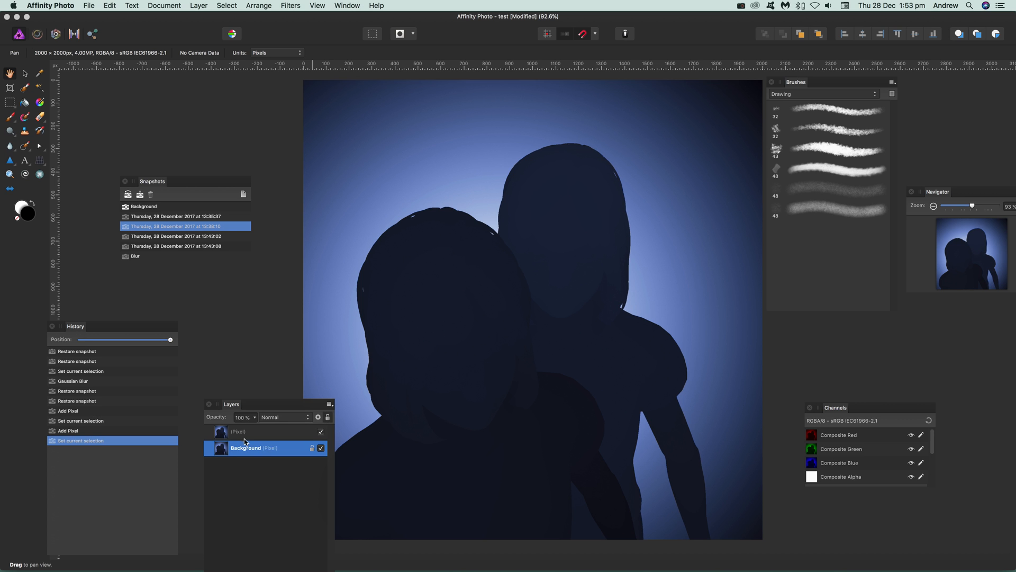
left_click(259, 430)
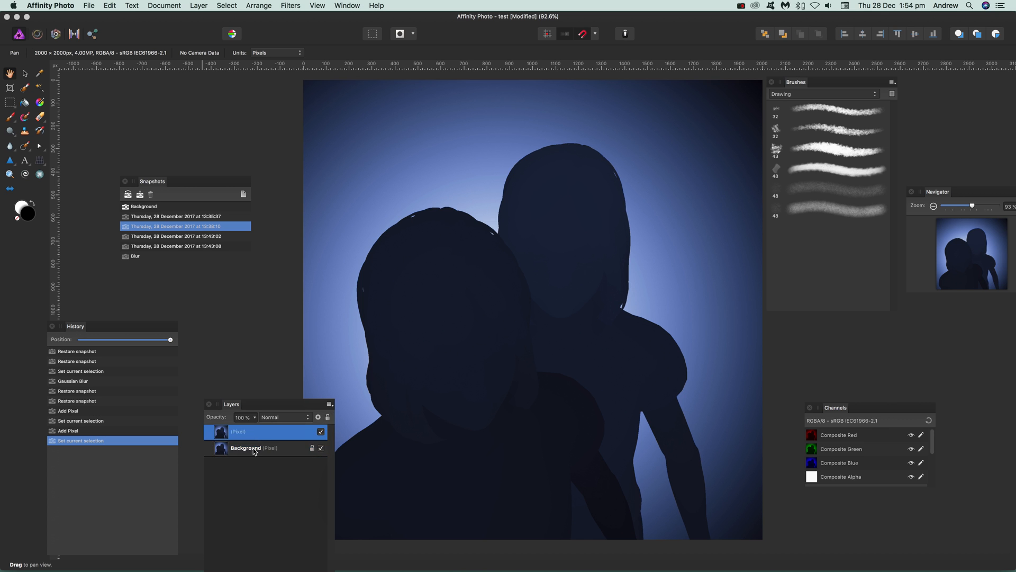
Add a Blur snapshot layer above Background and toggle its visibility
left_click(245, 448)
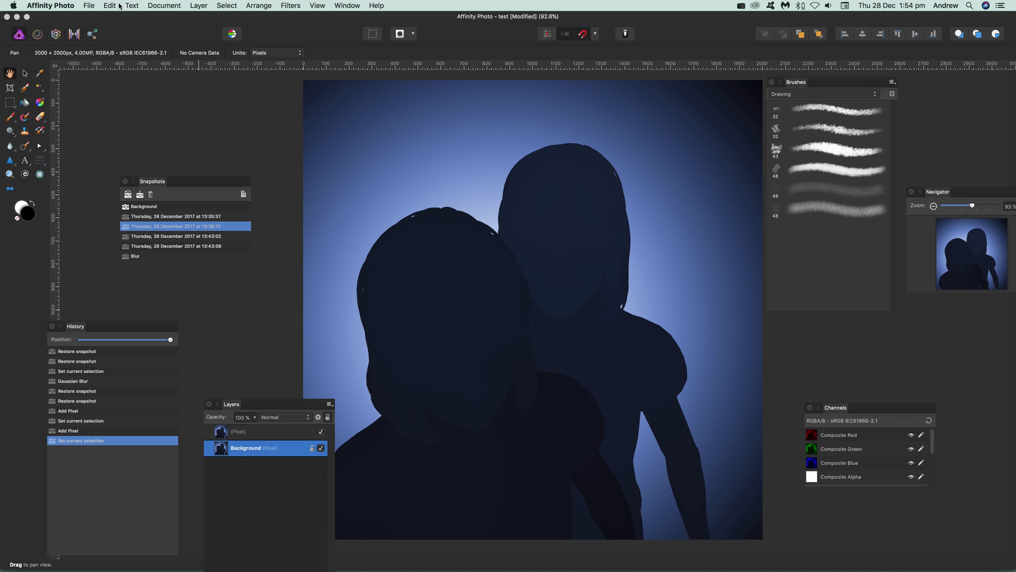
left_click(198, 6)
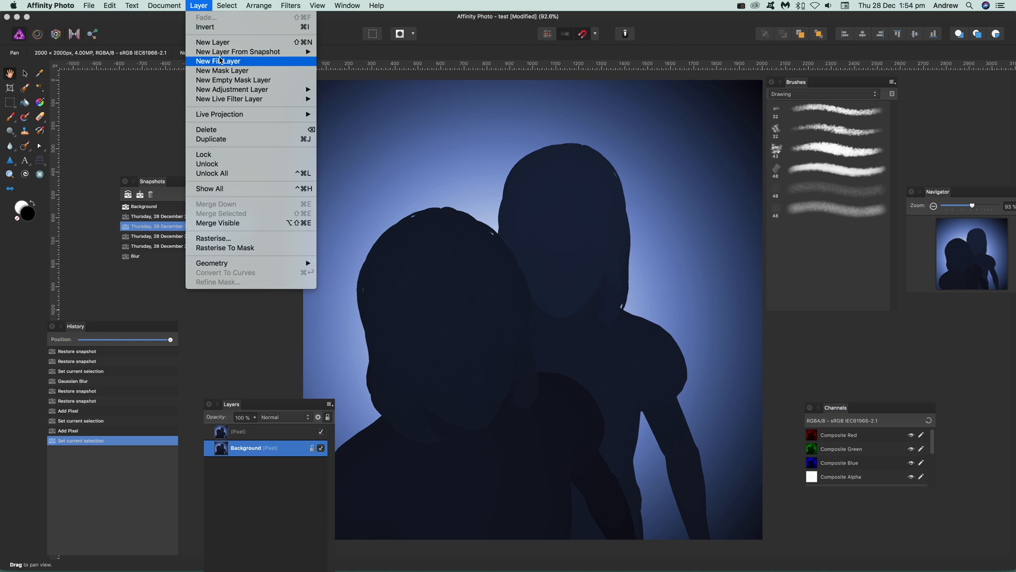
mouse_move(238, 52)
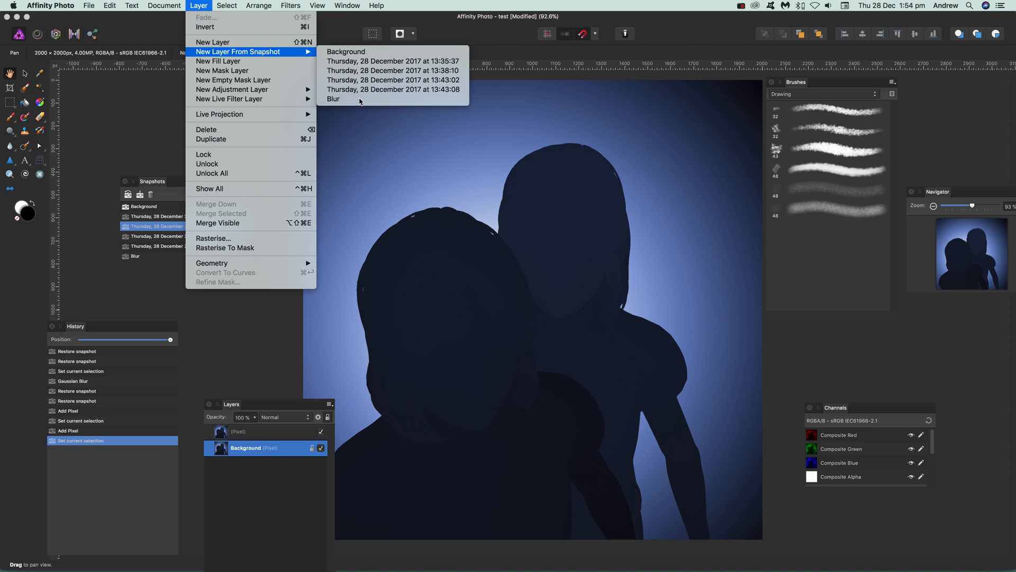
left_click(394, 70)
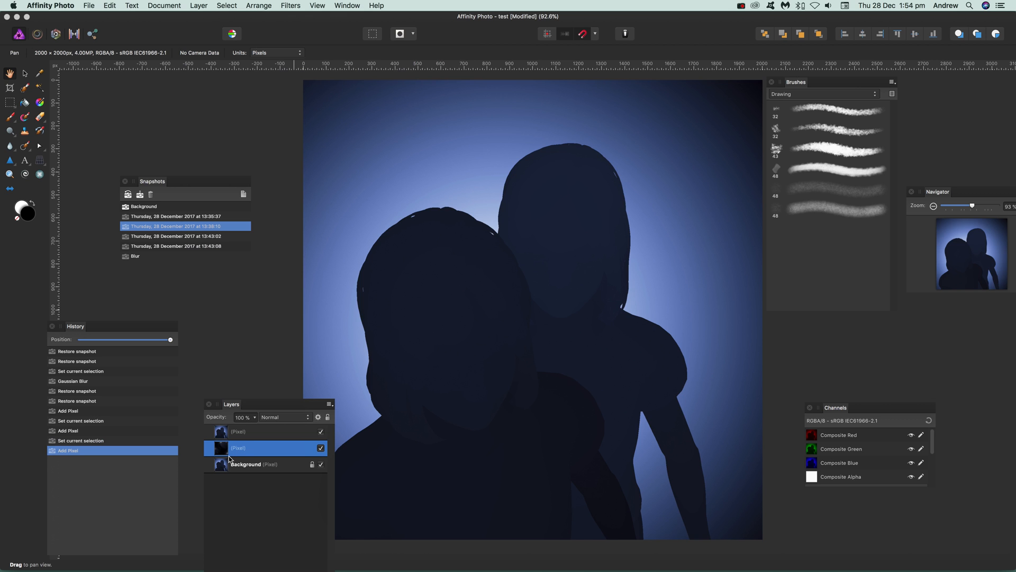
left_click(320, 431)
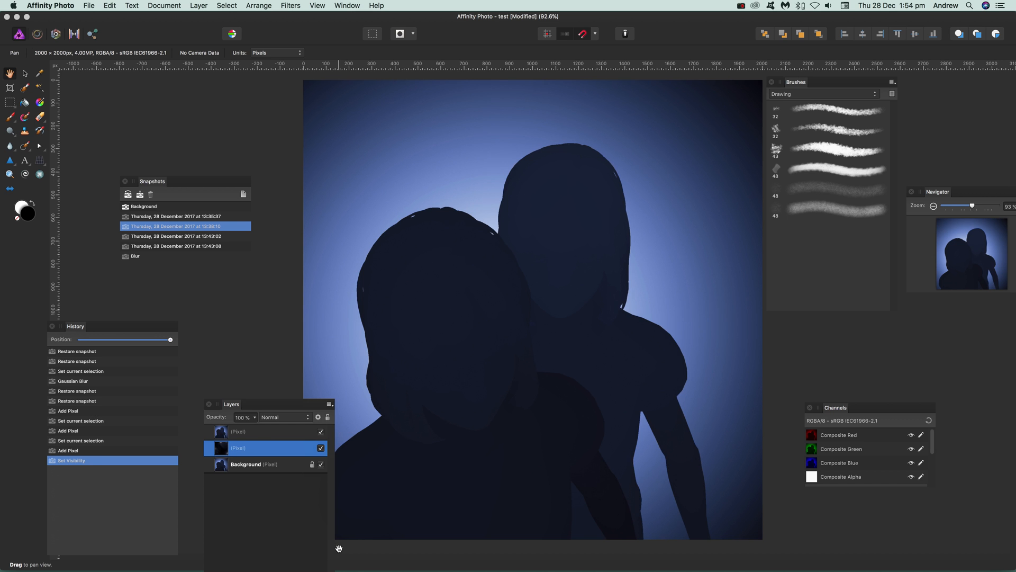
Set the top snapshot layer's blend mode to Colour
left_click(264, 432)
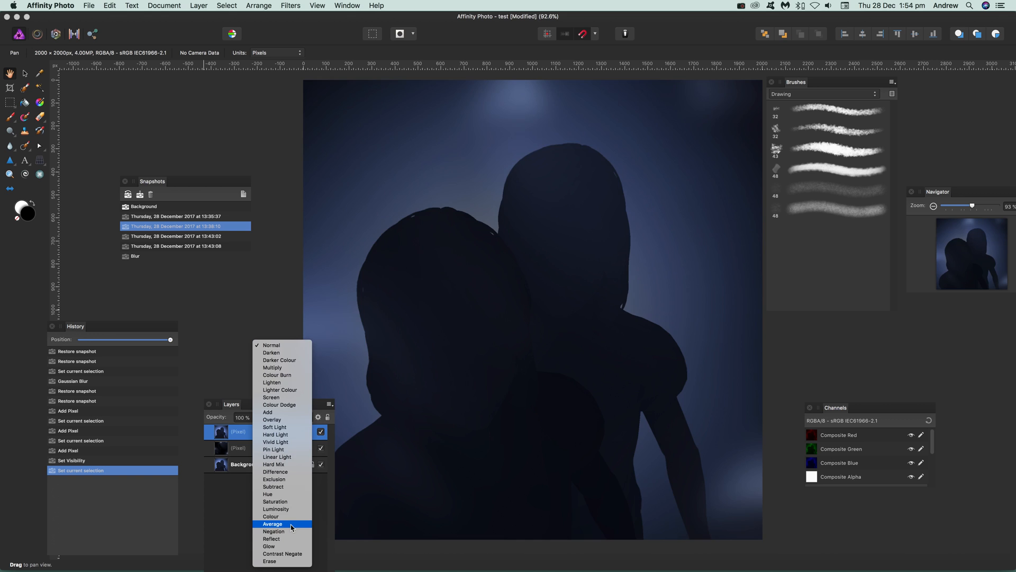
left_click(271, 517)
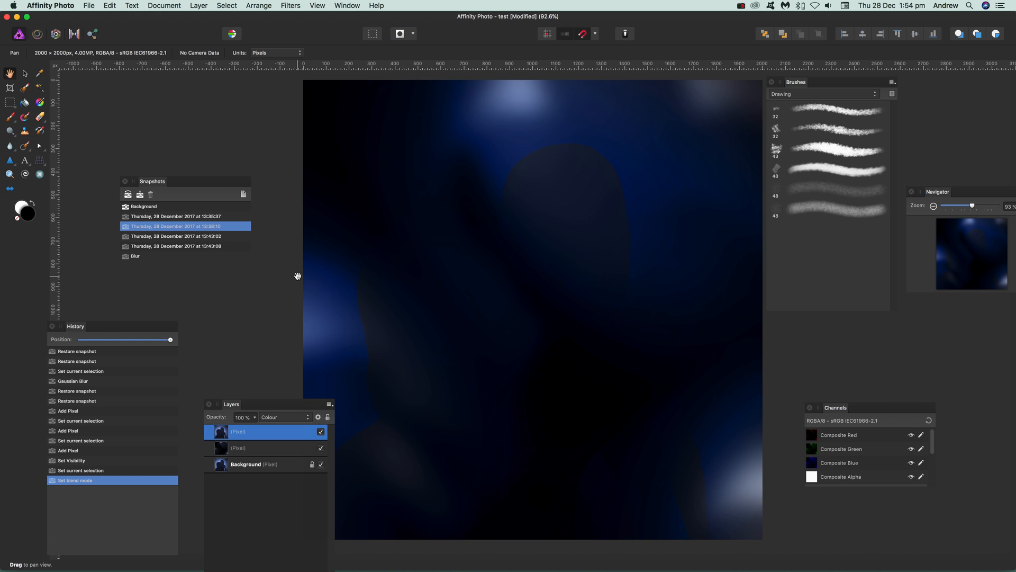
mouse_move(166, 104)
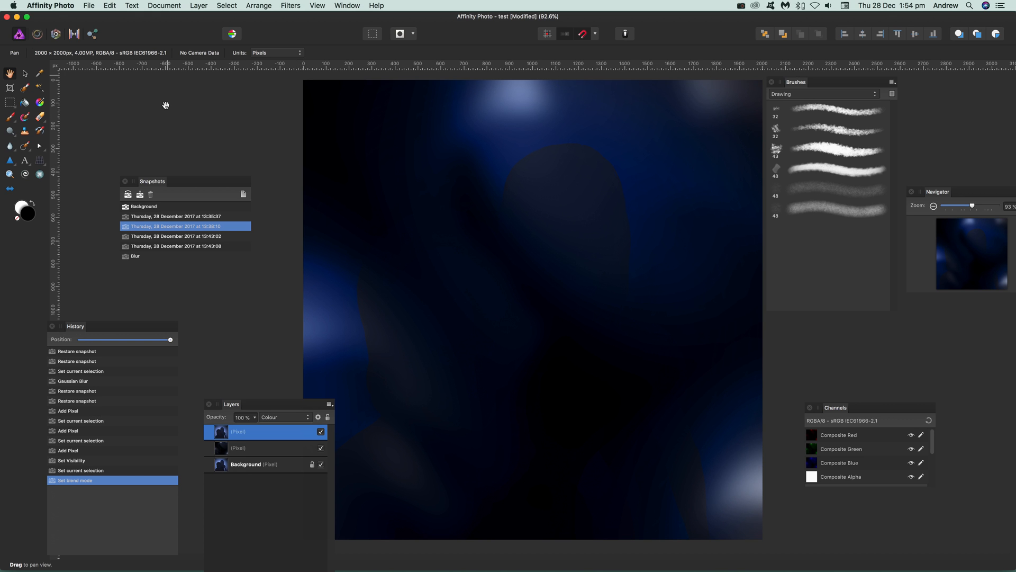
mouse_move(140, 194)
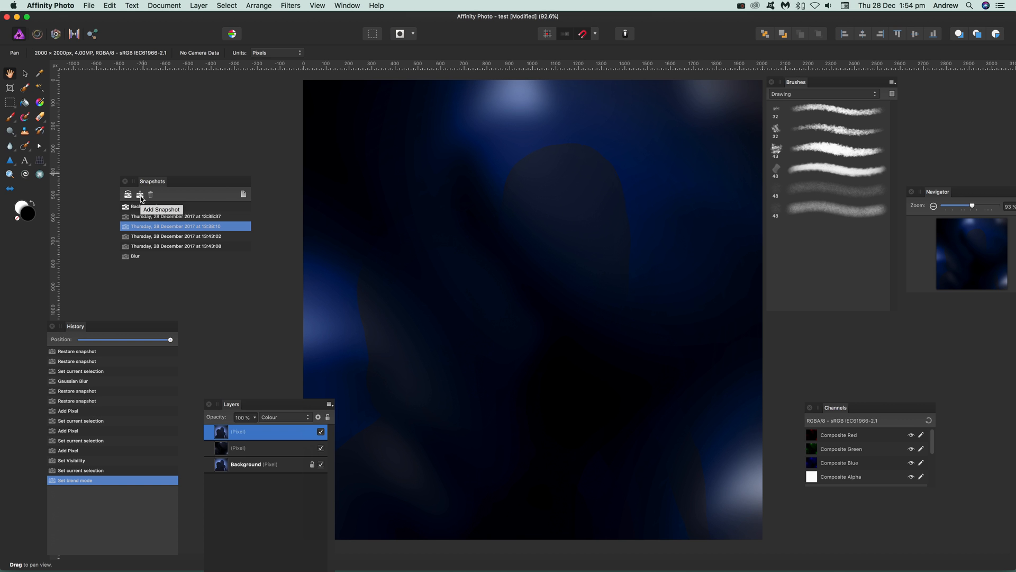